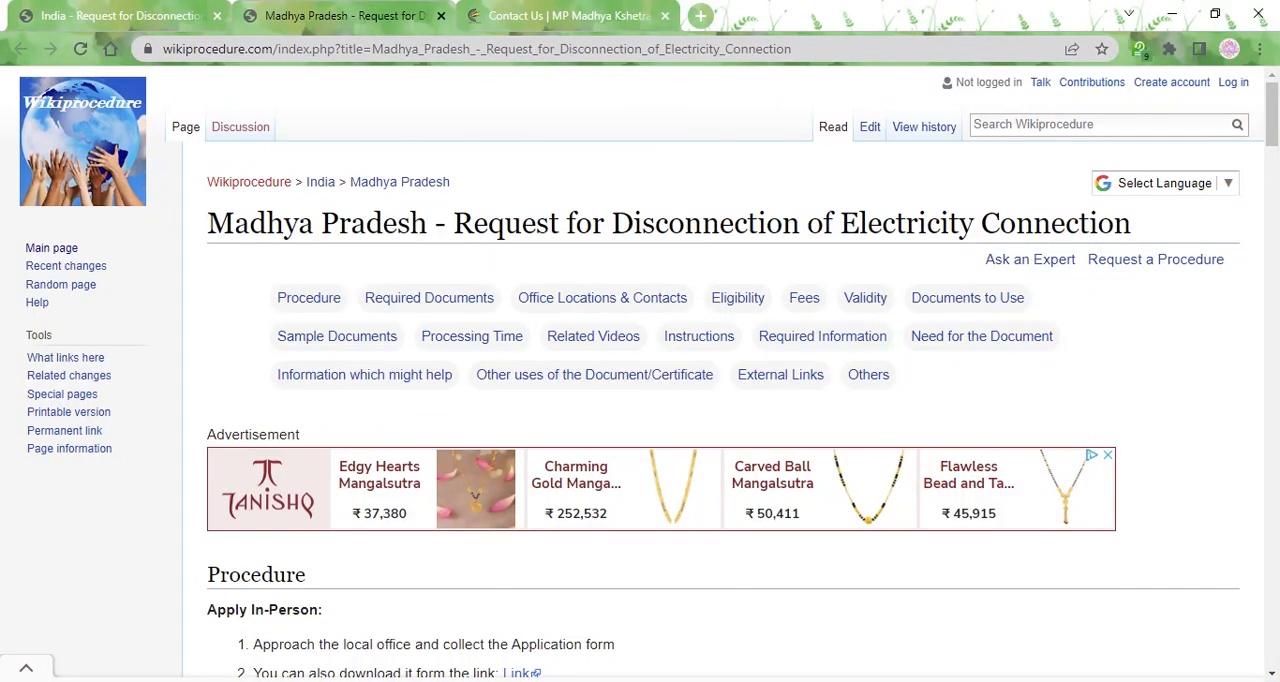
- Select the page web address and look at the translation language list without translating
left_click(476, 48)
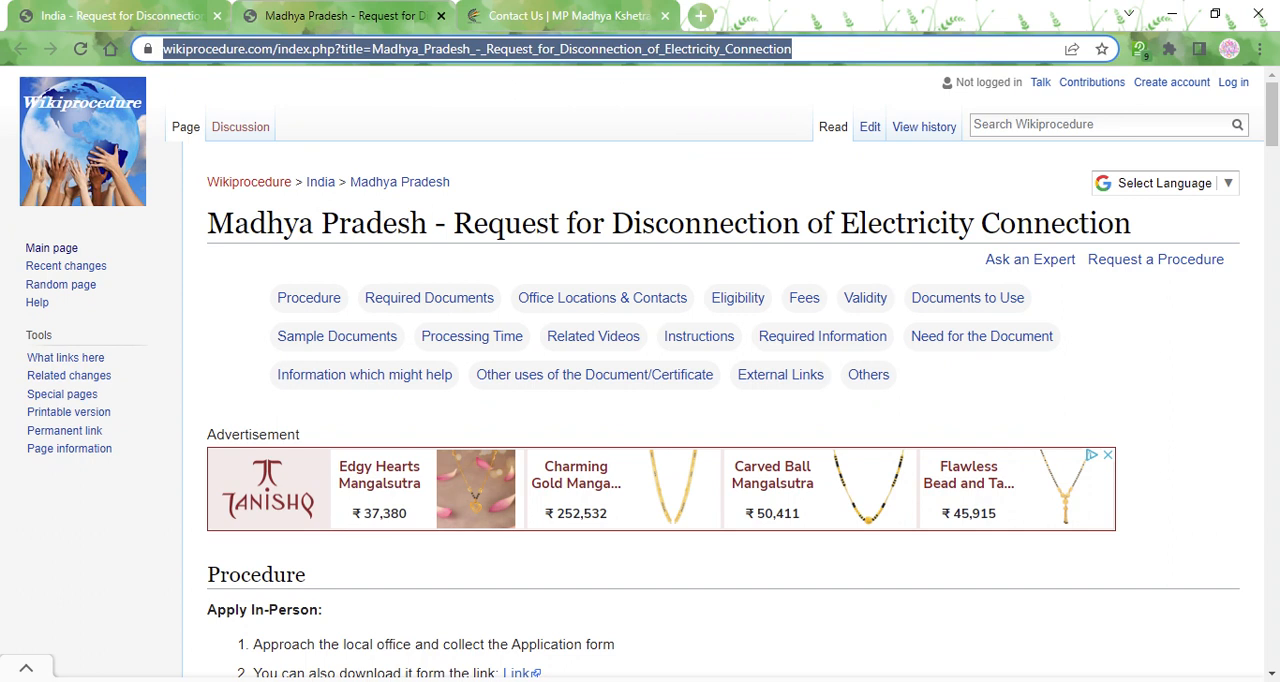
mouse_move(994, 188)
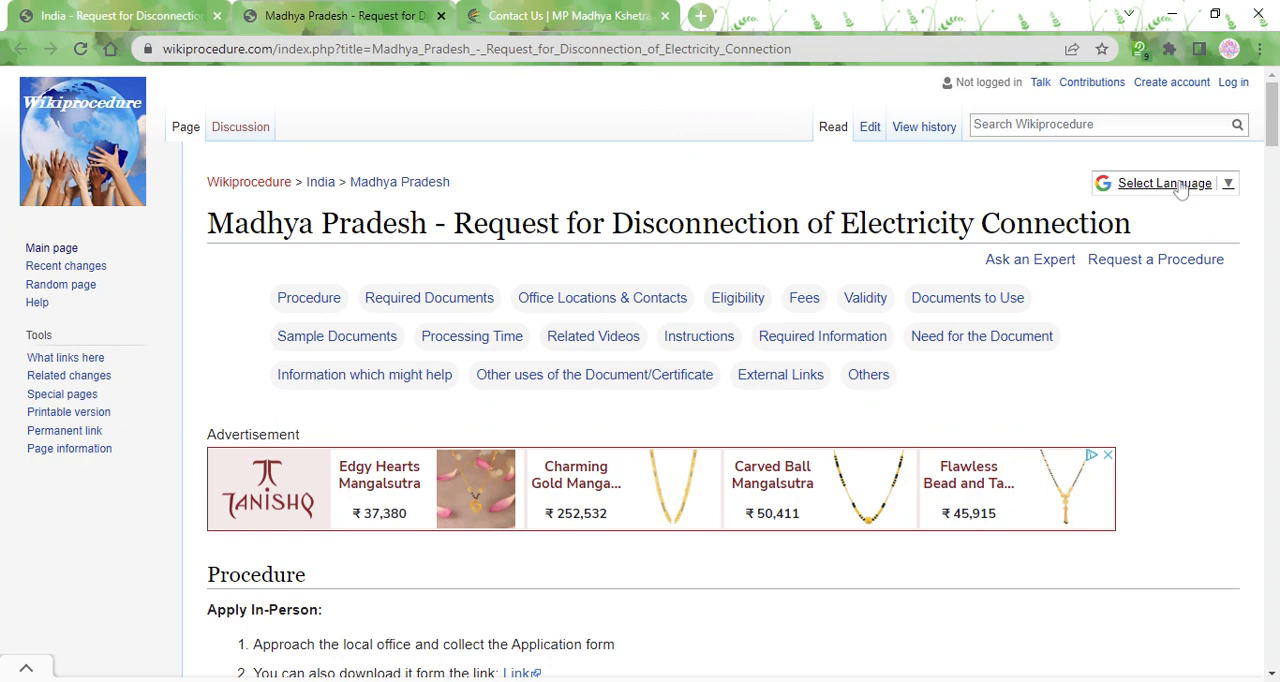
left_click(1164, 184)
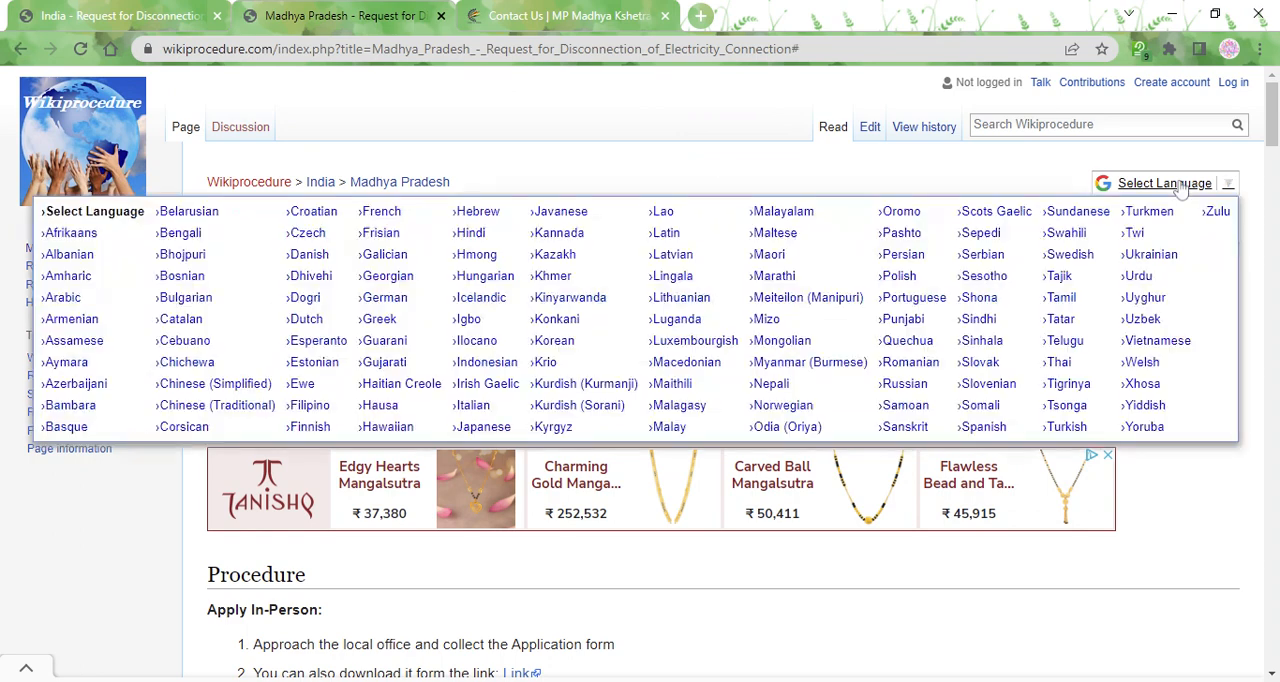
mouse_move(684, 362)
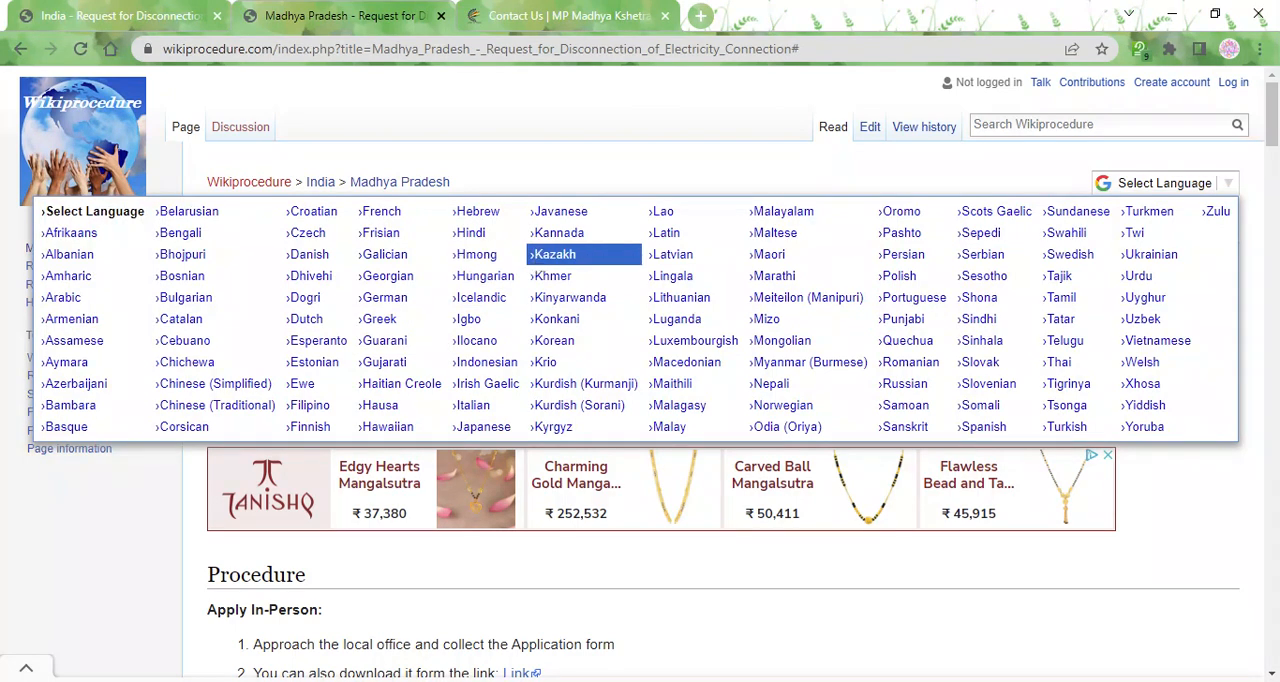
mouse_move(470, 232)
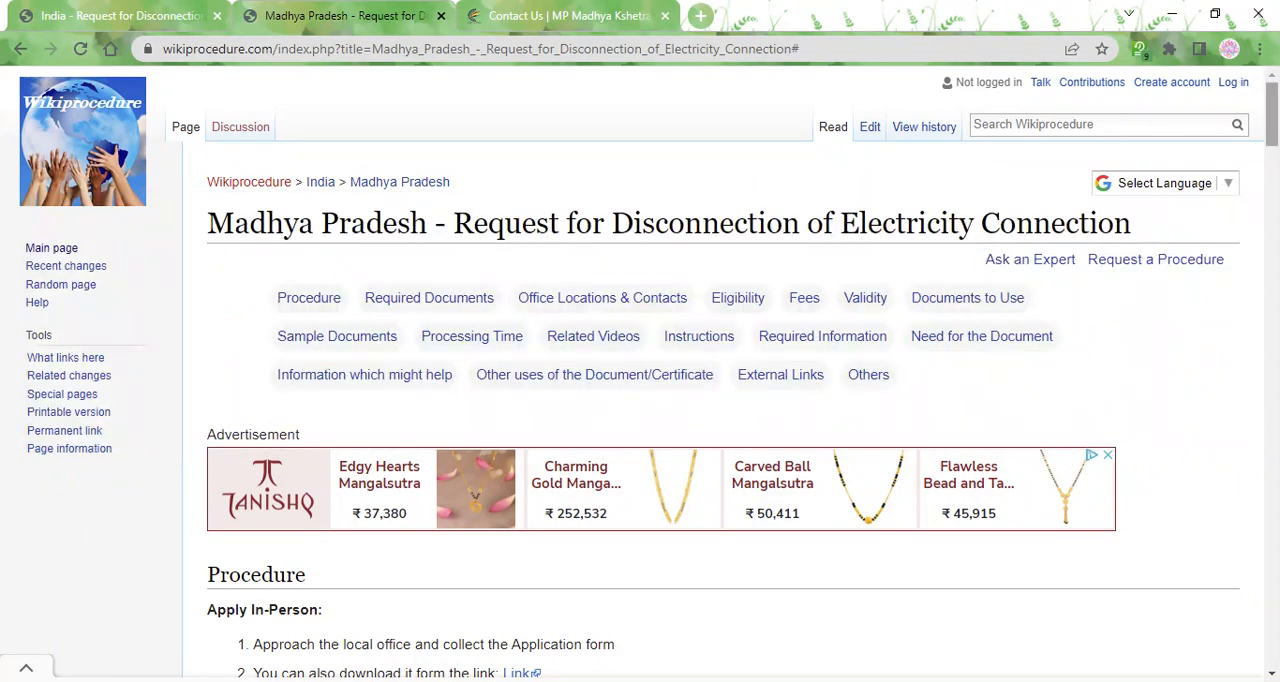
- Scroll past Procedure and Required Documents to the Office Locations & Contacts section
scroll("down", 3)
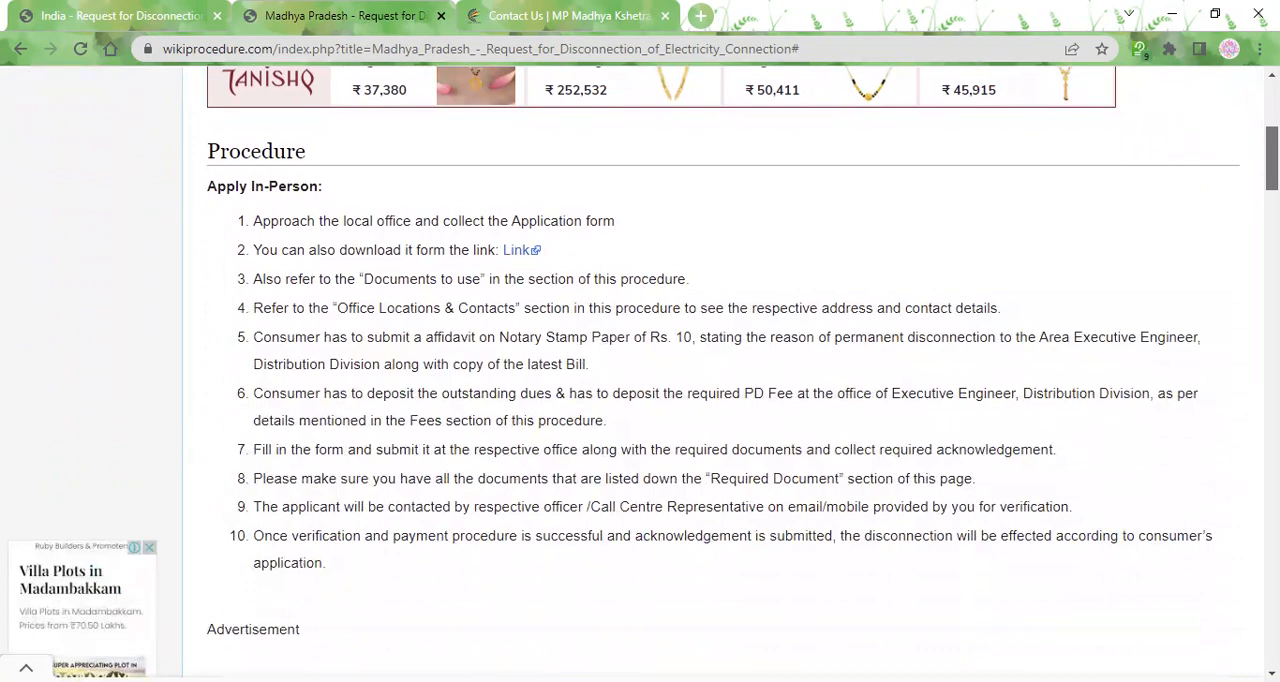
scroll("down", 3)
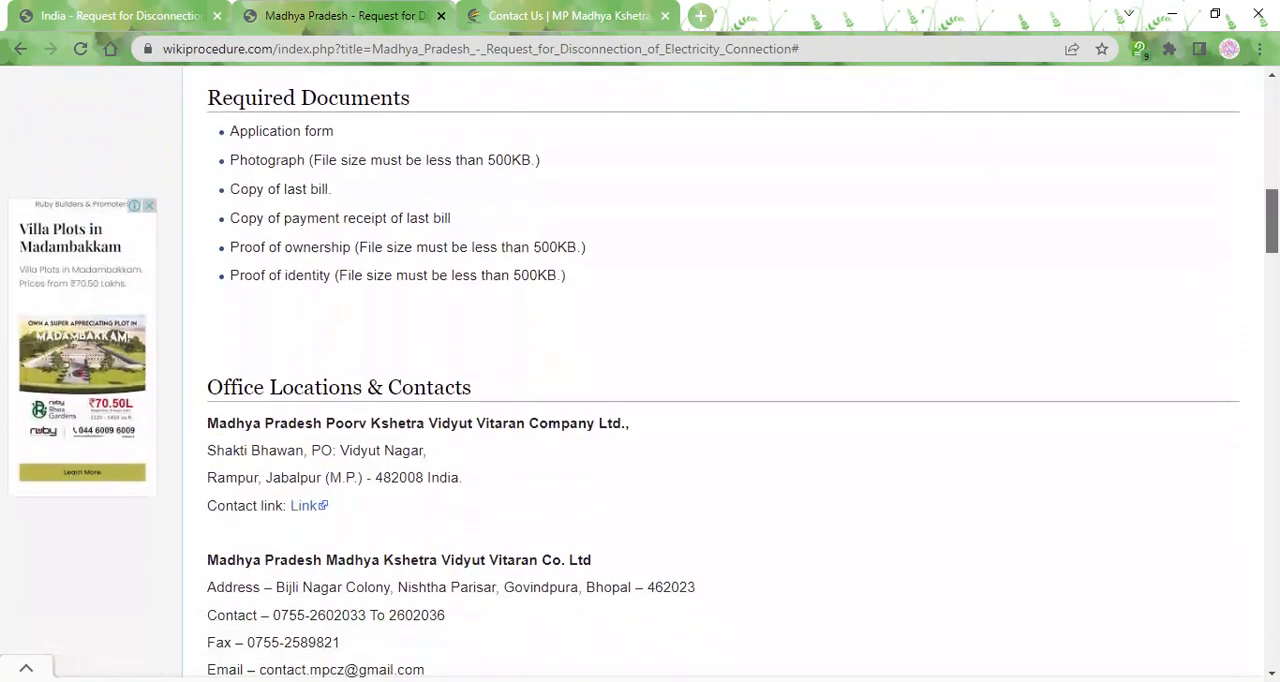
scroll("down", 3)
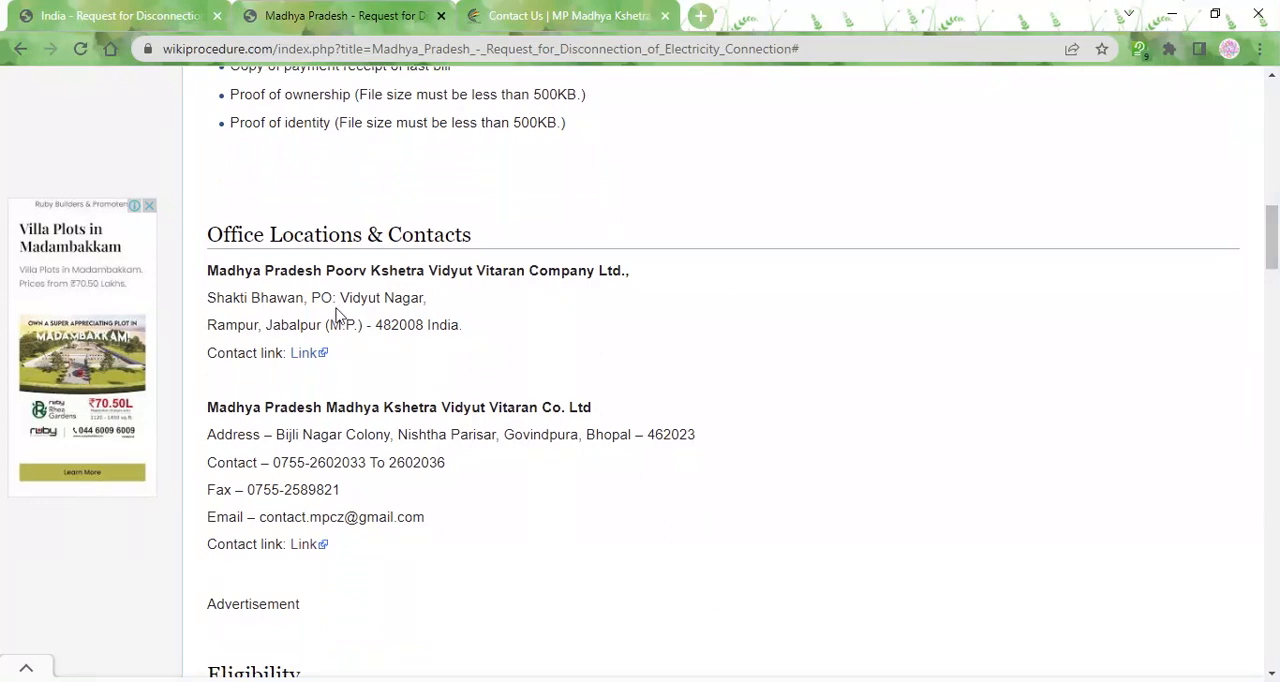
mouse_move(338, 316)
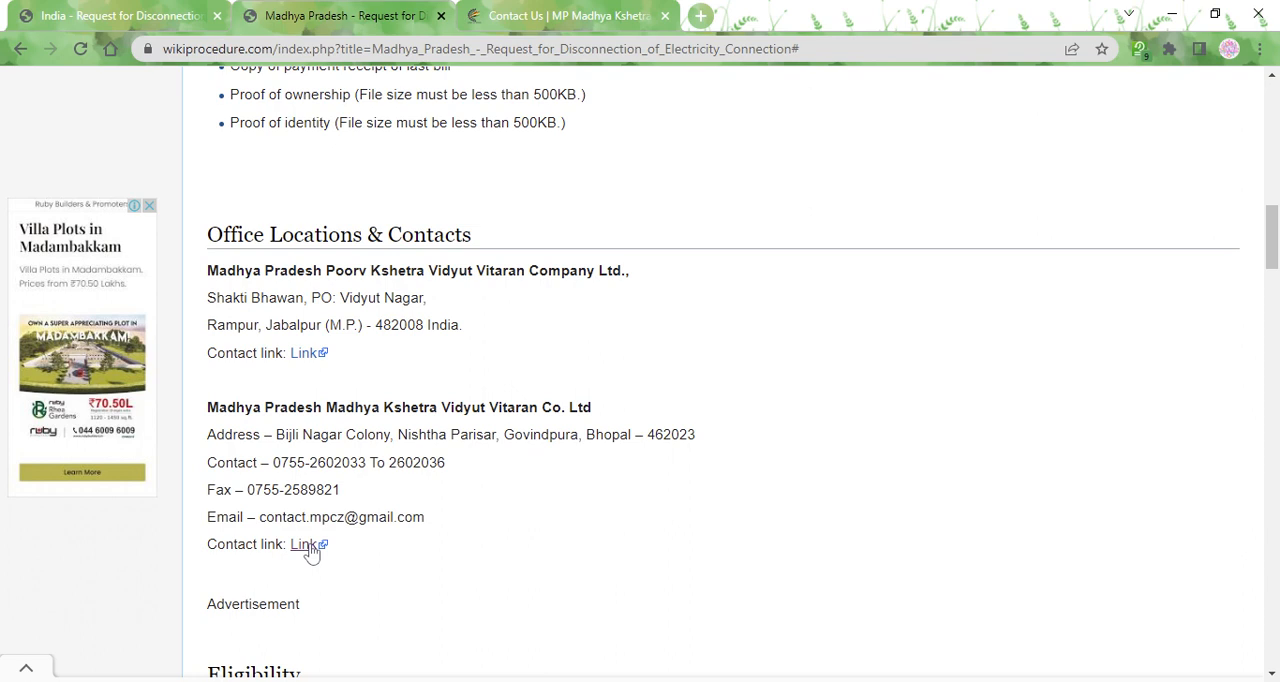
mouse_move(312, 550)
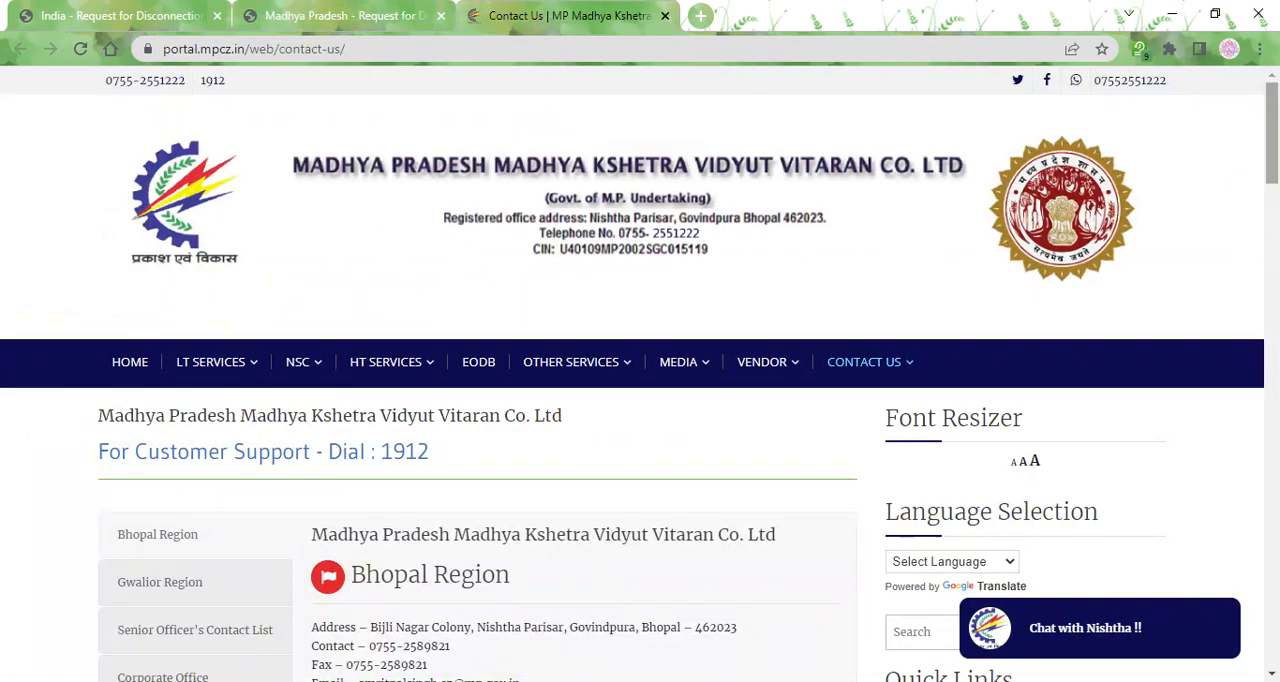
- Scroll the MPMKVVCL Contact Us page from Bhopal Region down to the O&M Raisen entry
scroll("down", 3)
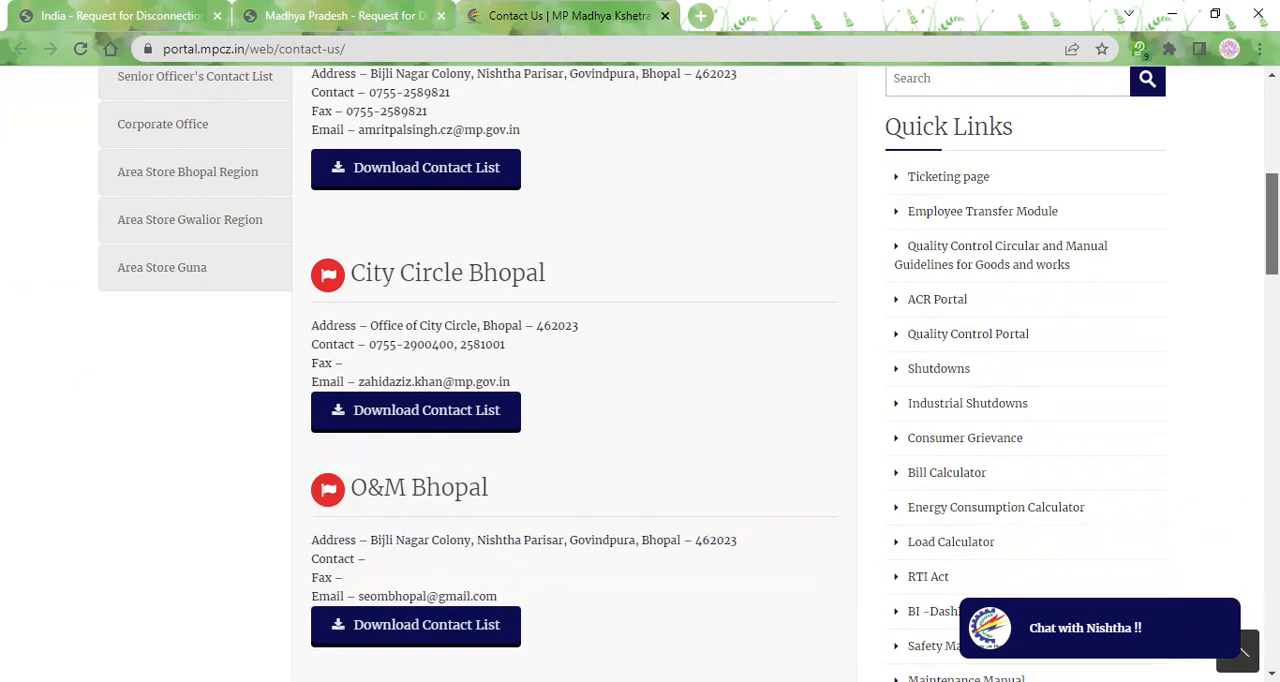
scroll("down", 3)
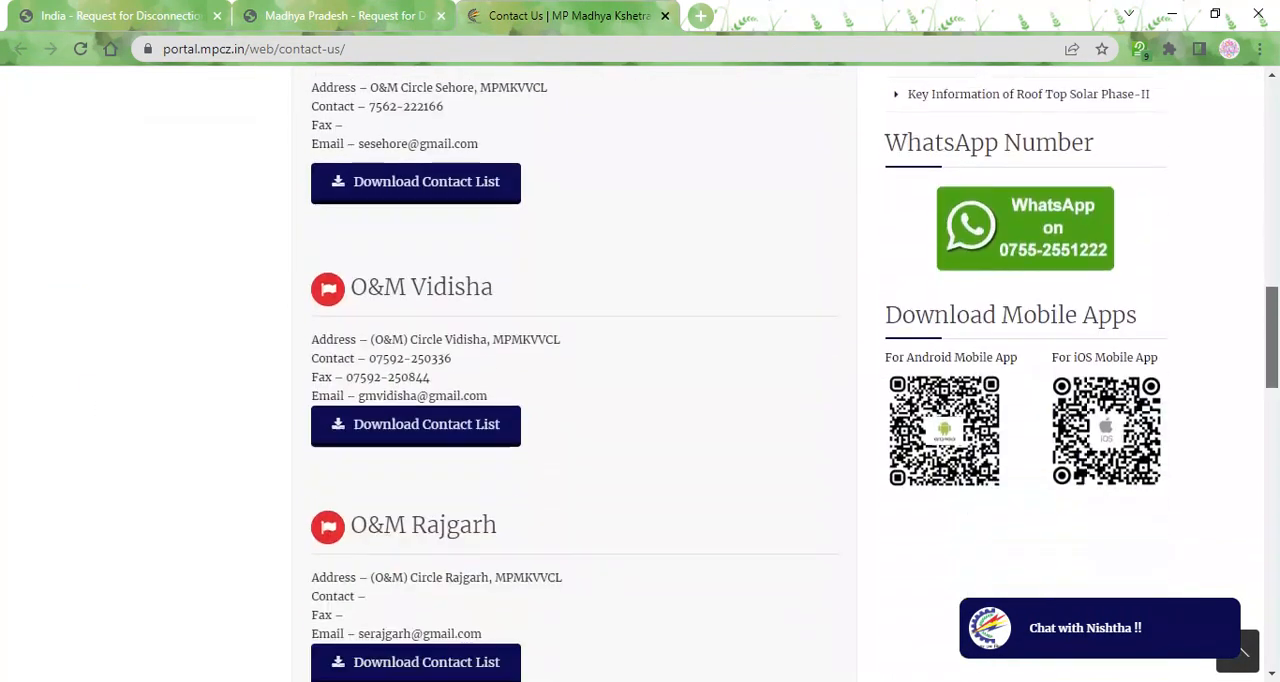
scroll("down", 3)
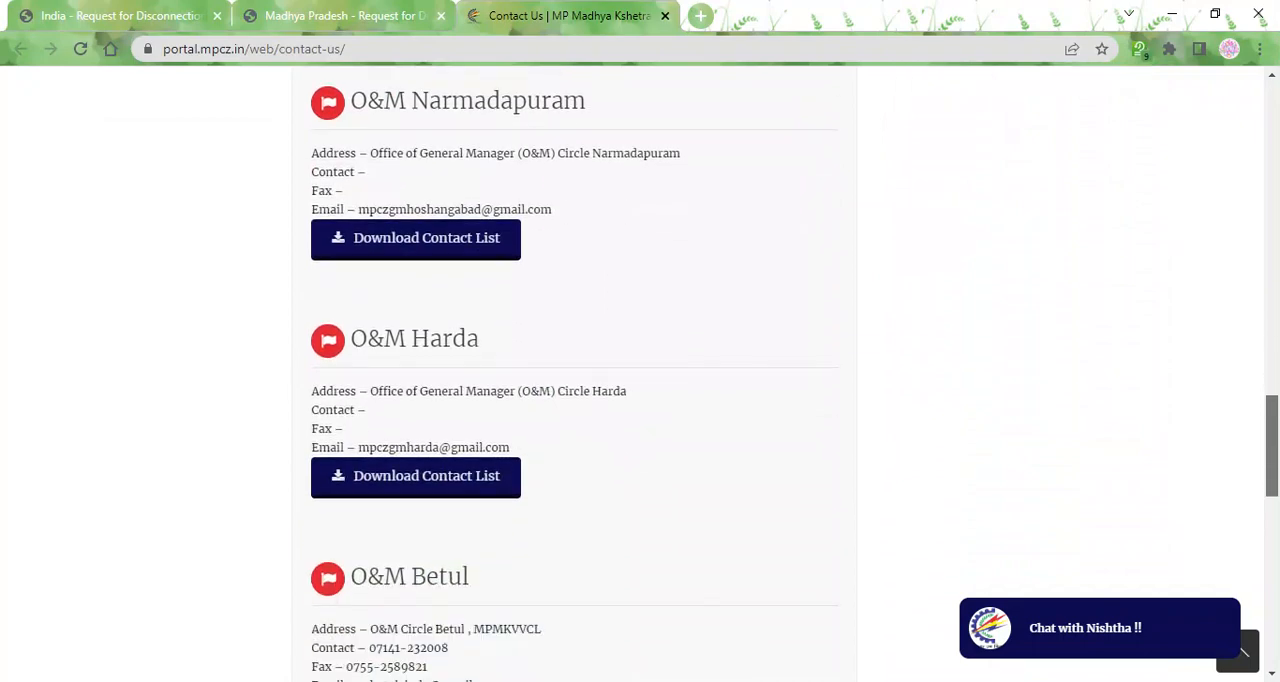
scroll("down", 3)
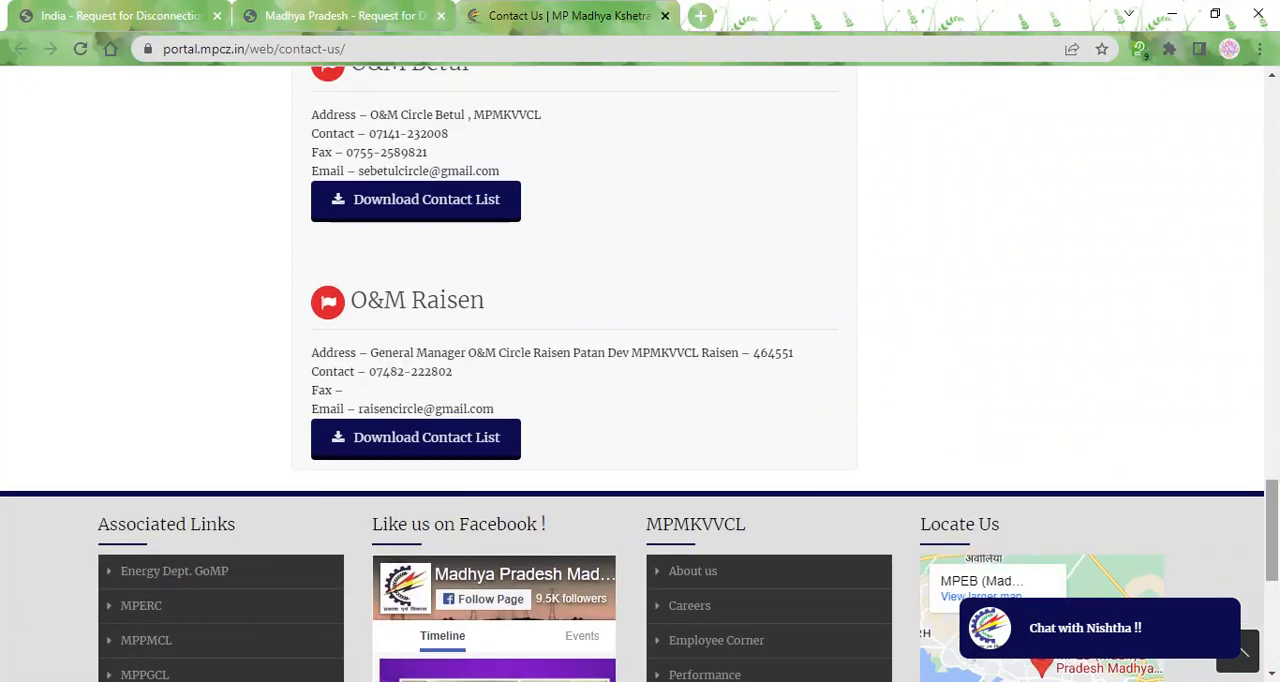
- Back on the disconnection page, highlight the Required Documents from Photograph to Proof of identity
left_click(344, 16)
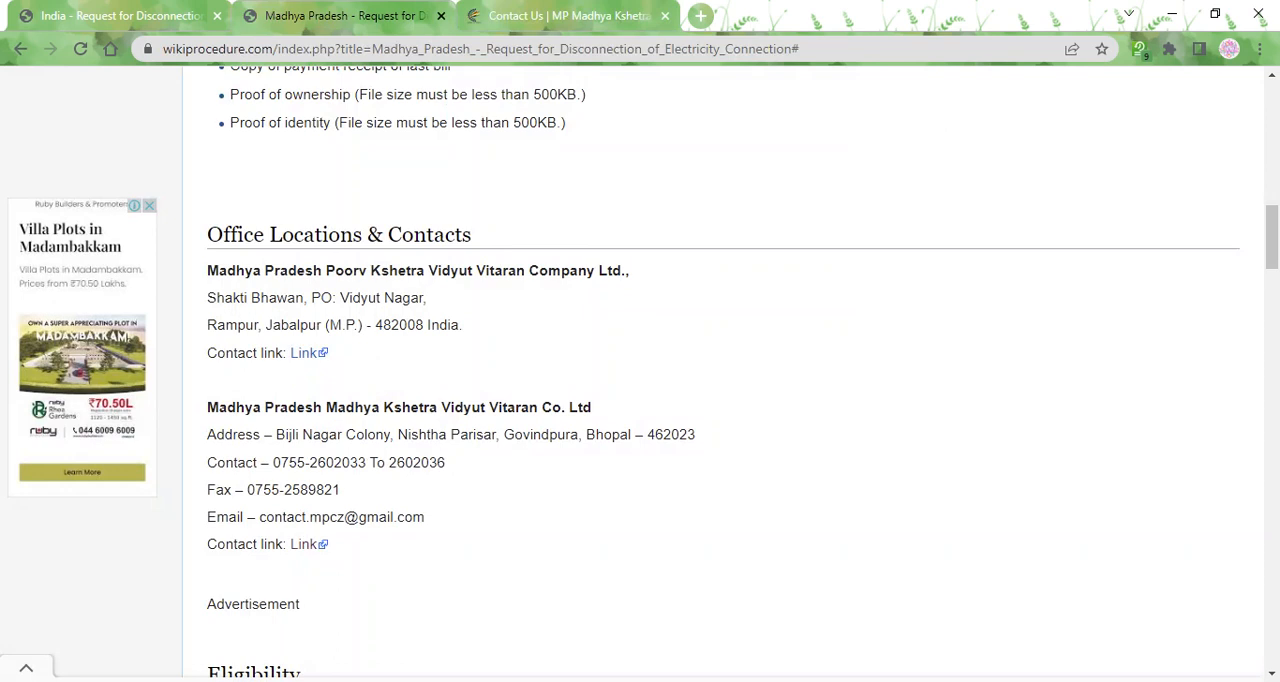
scroll("up", 3)
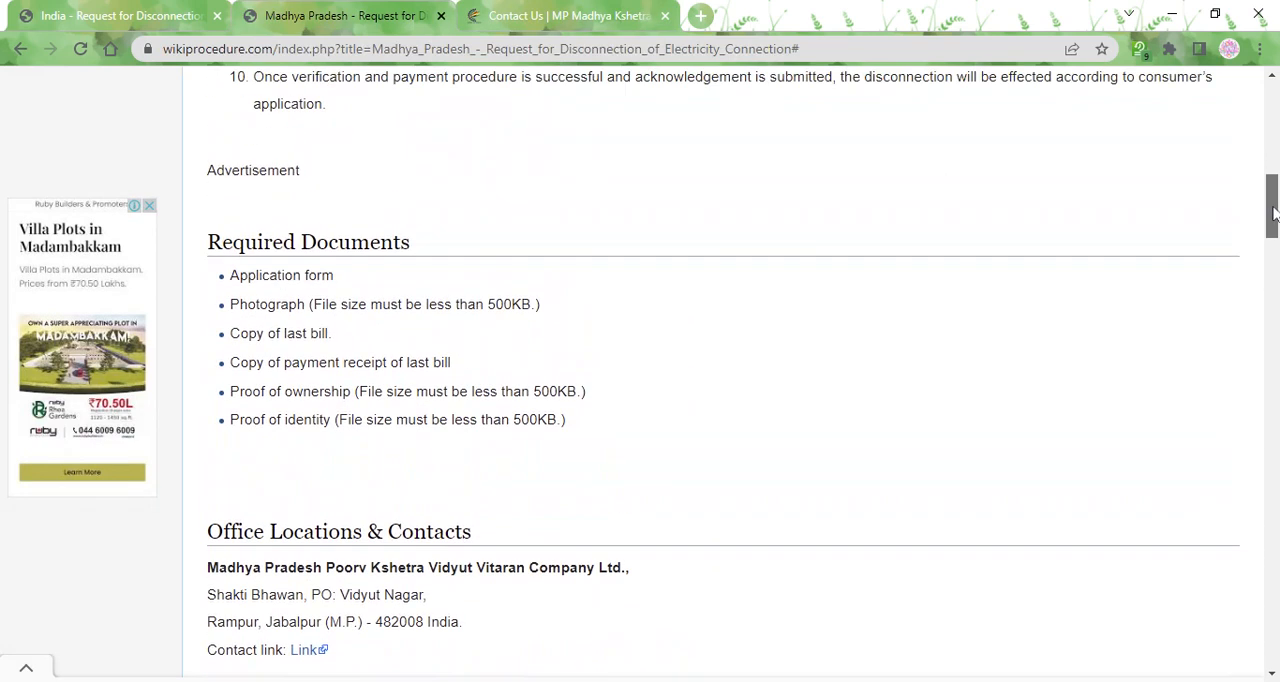
scroll("up", 3)
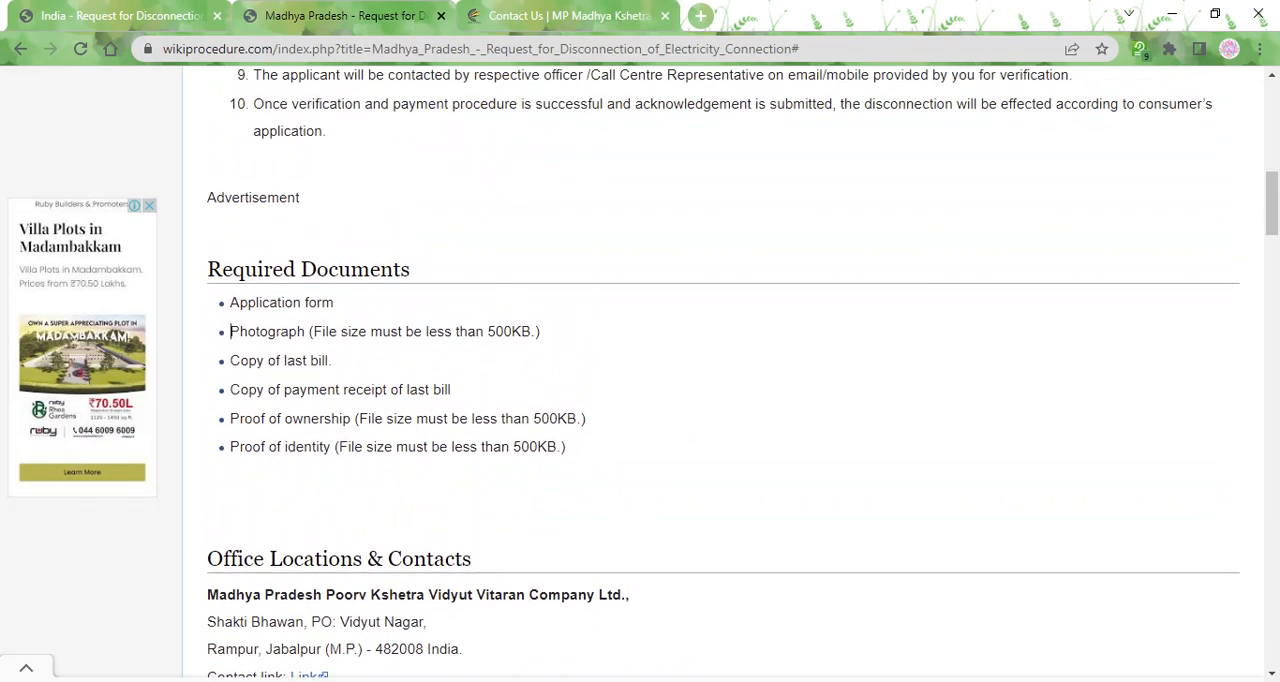
left_click_drag(228, 332, 564, 446)
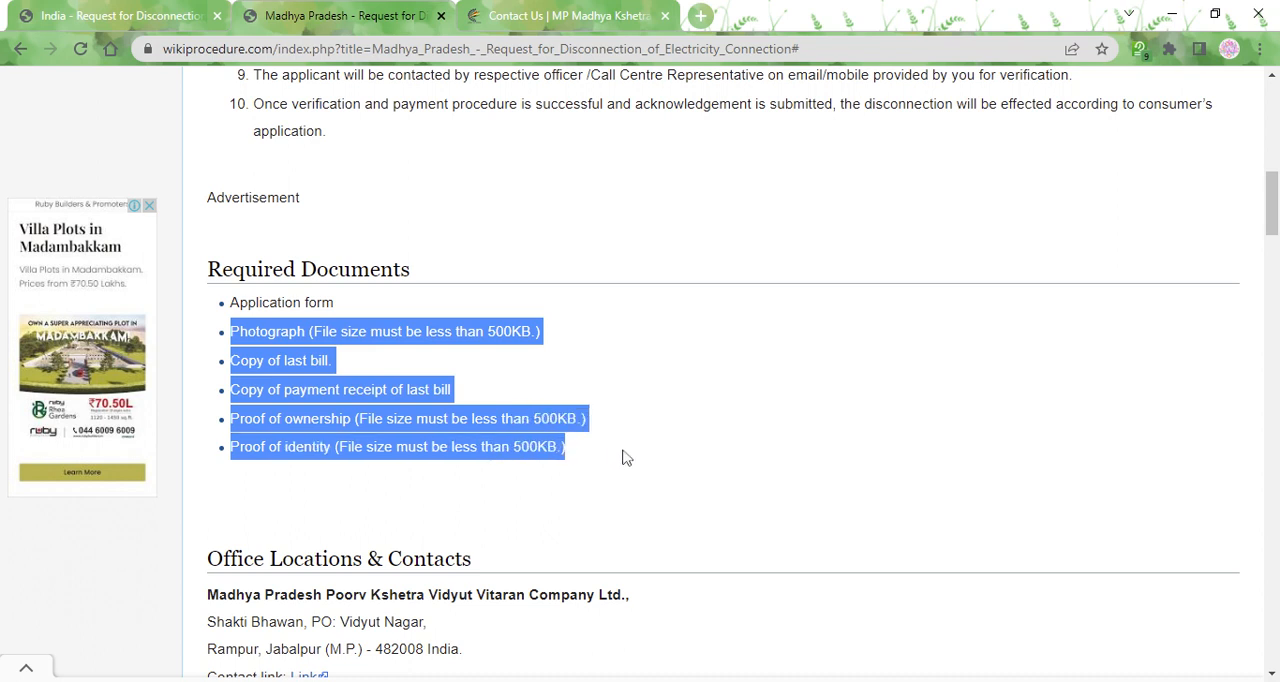
mouse_move(532, 374)
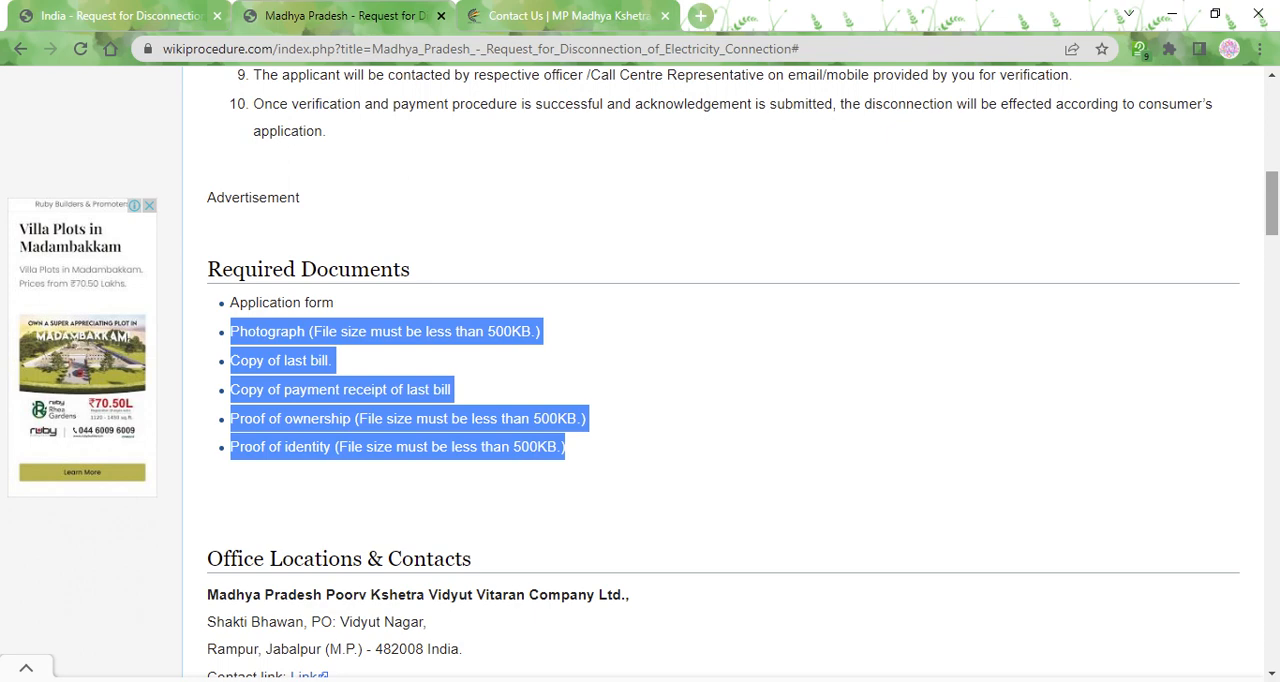
- Scroll to the Eligibility, Fees and Validity sections showing the Rs. 1000, 500 and 300 charges
scroll("up", 3)
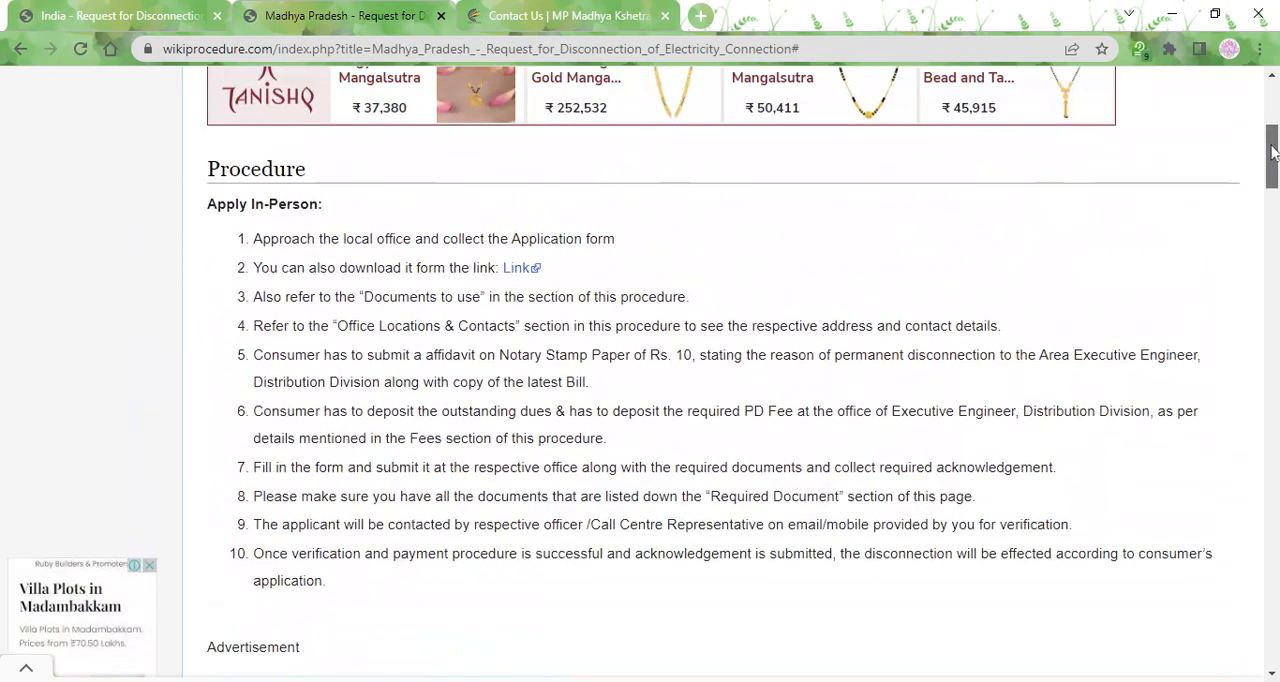
scroll("down", 3)
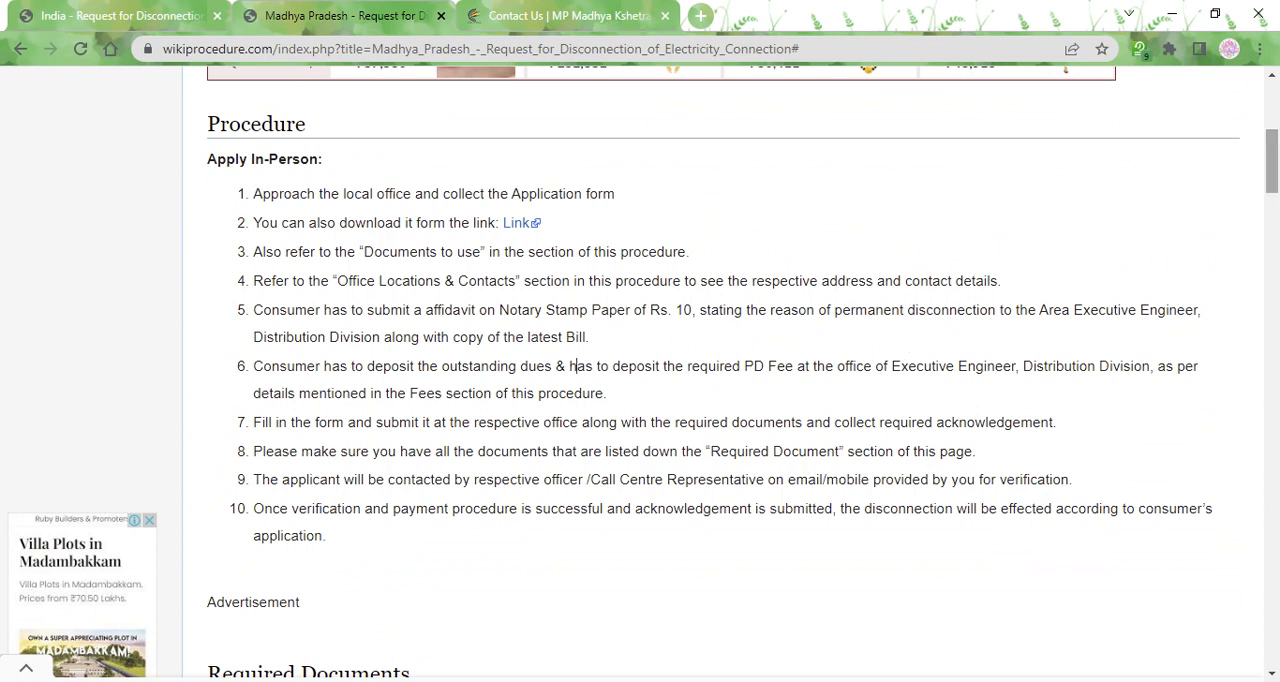
scroll("down", 3)
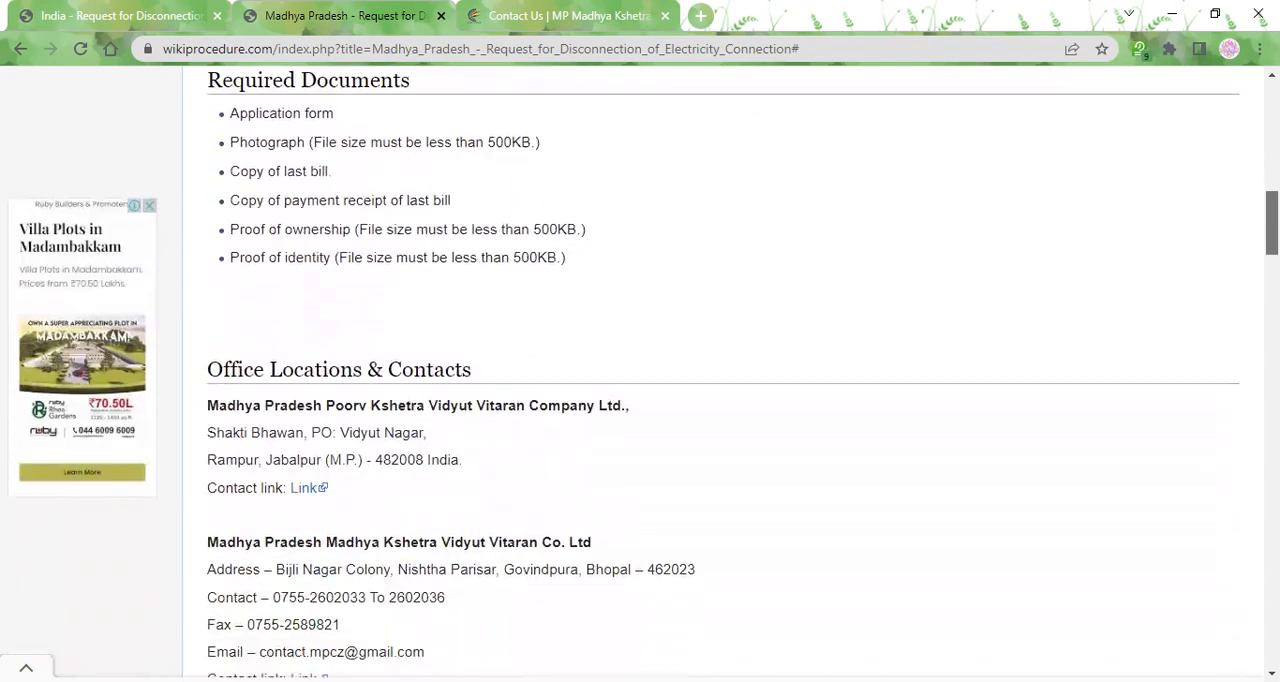
scroll("up", 3)
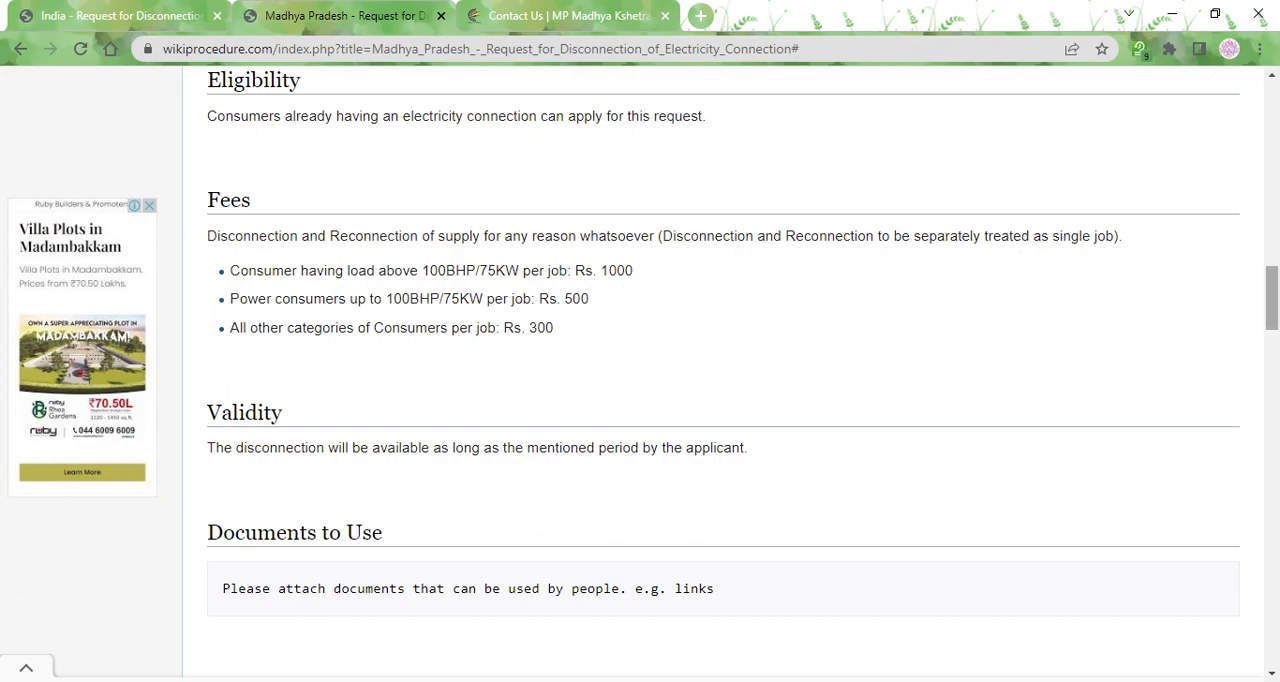
- Scroll back up to the ten-step in-person Procedure section
scroll("up", 3)
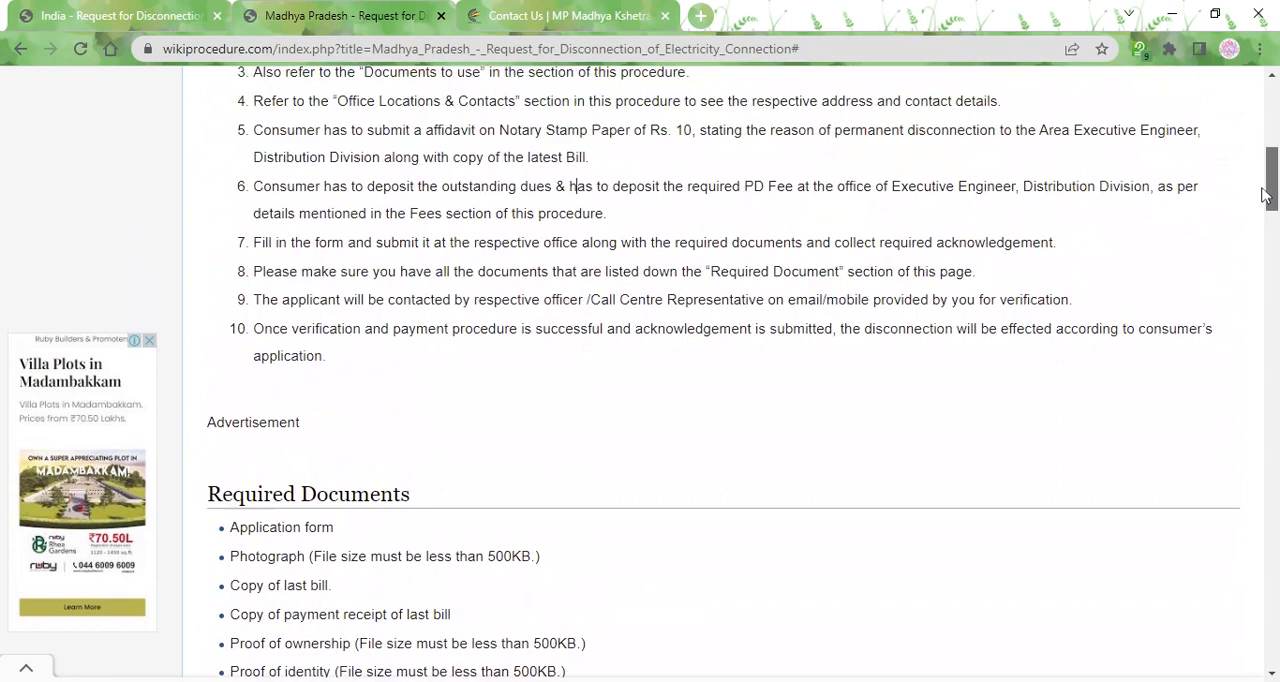
scroll("up", 3)
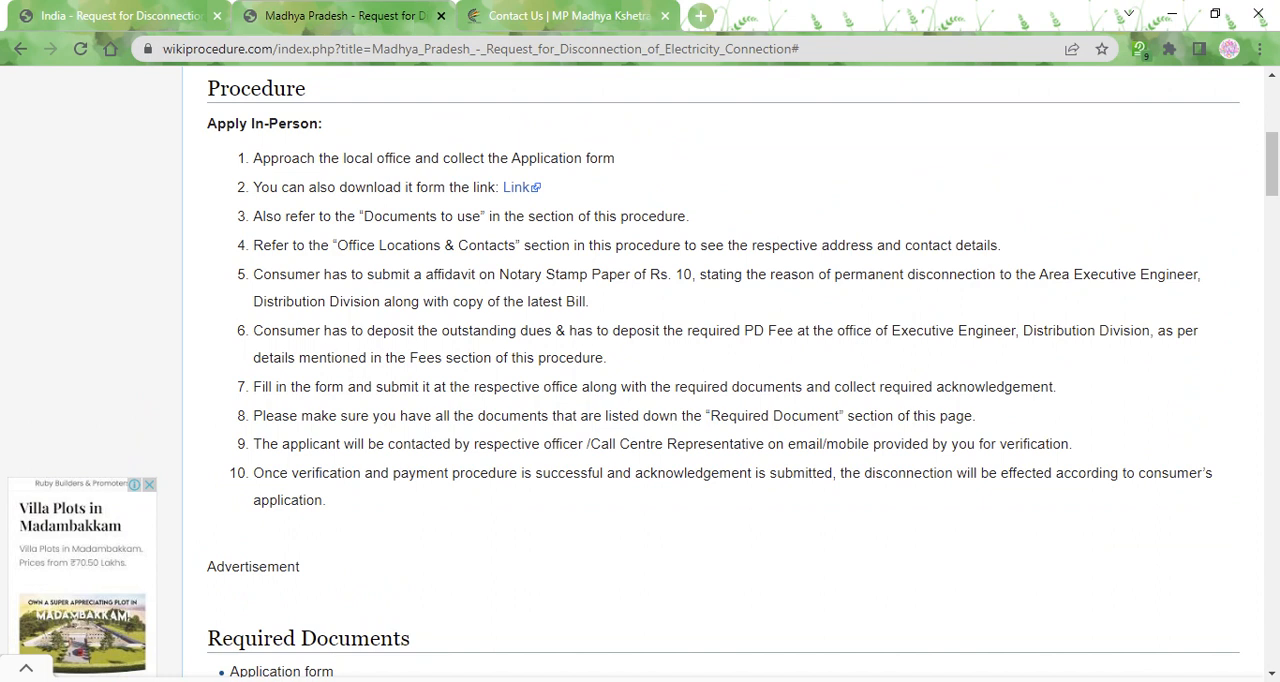
mouse_move(740, 550)
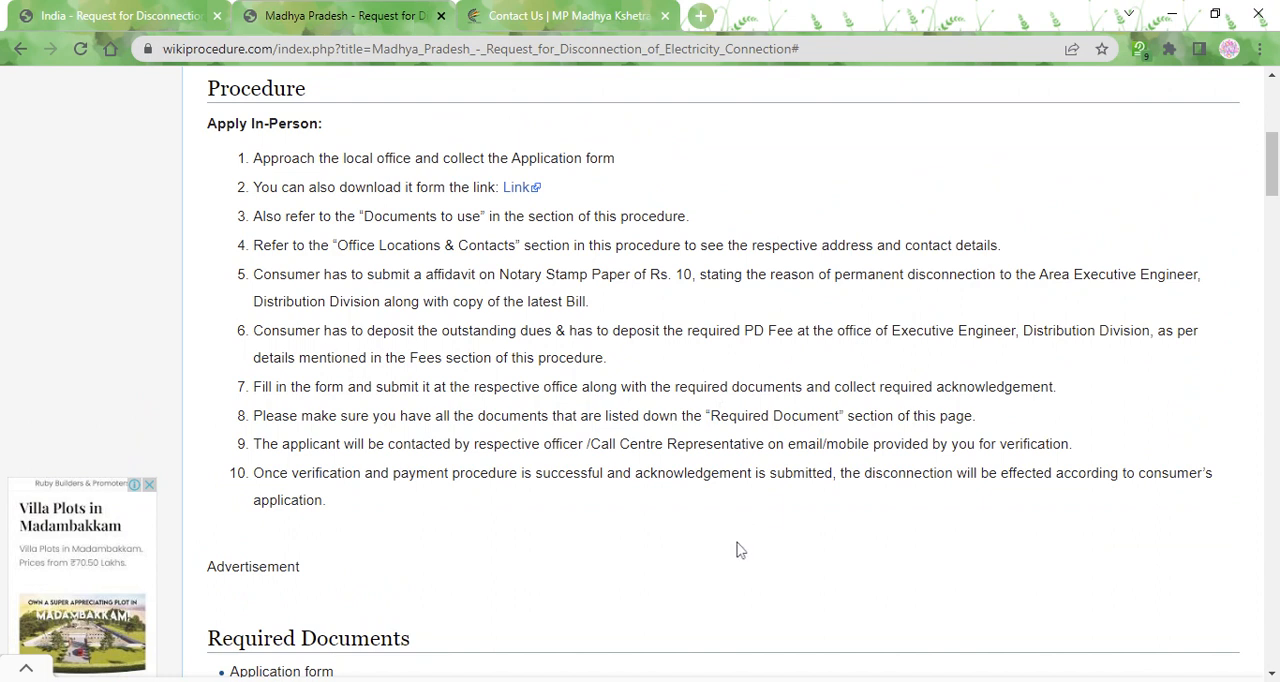